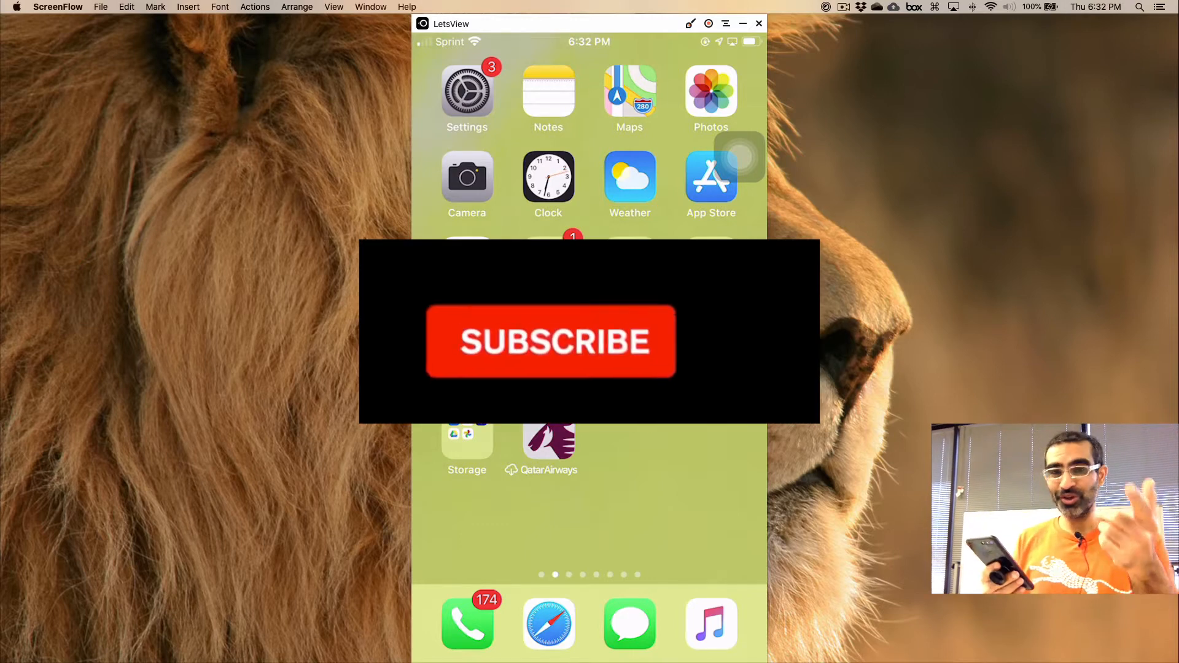
Step: Open Spotlight search on the Home Screen to show Siri app suggestions
{"action": "left_click", "coordinate": [550, 340]}
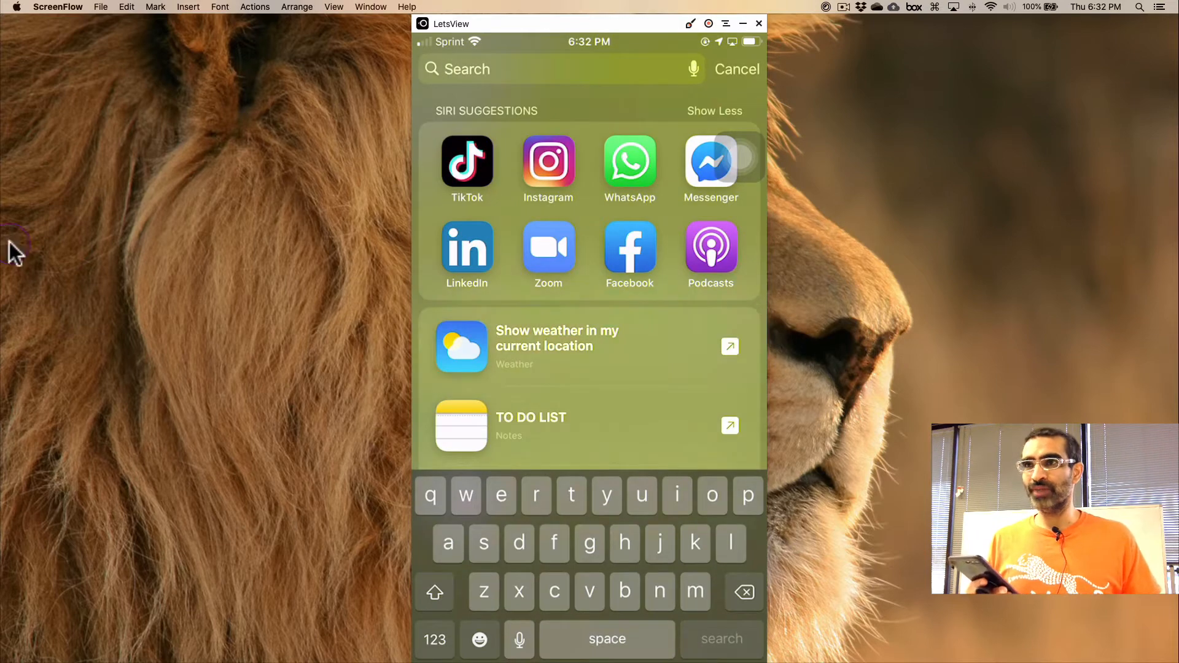
Step: Launch Zoom and start a new video meeting via New Meeting
{"action": "left_click", "coordinate": [549, 248]}
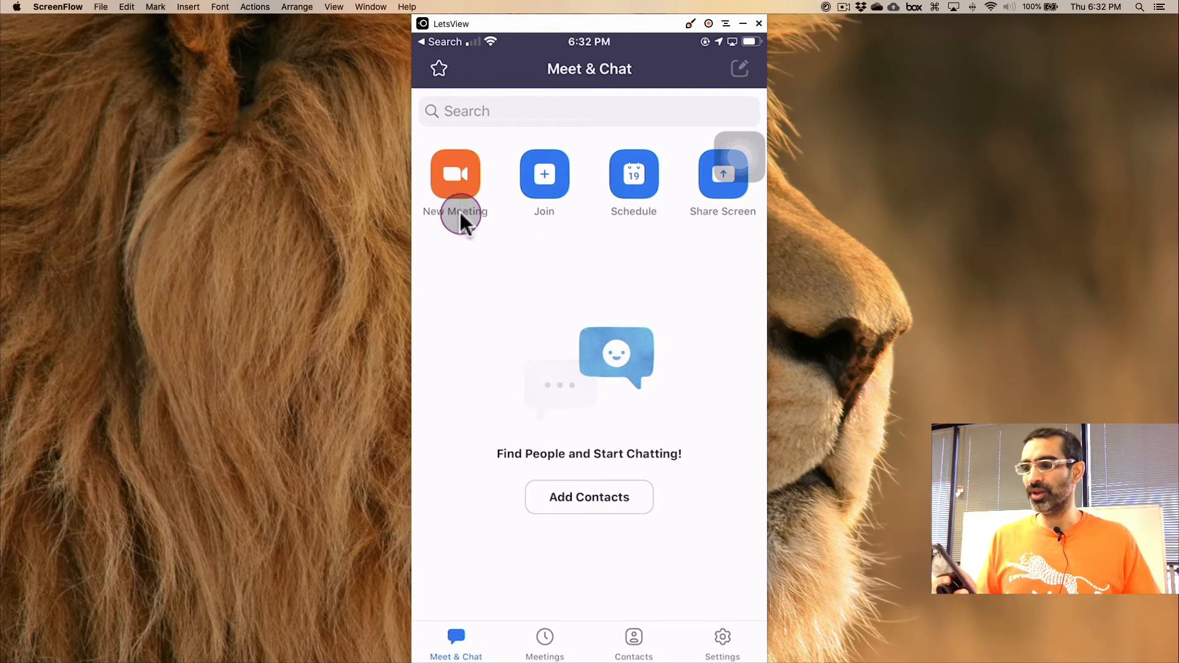
{"action": "left_click", "coordinate": [455, 181]}
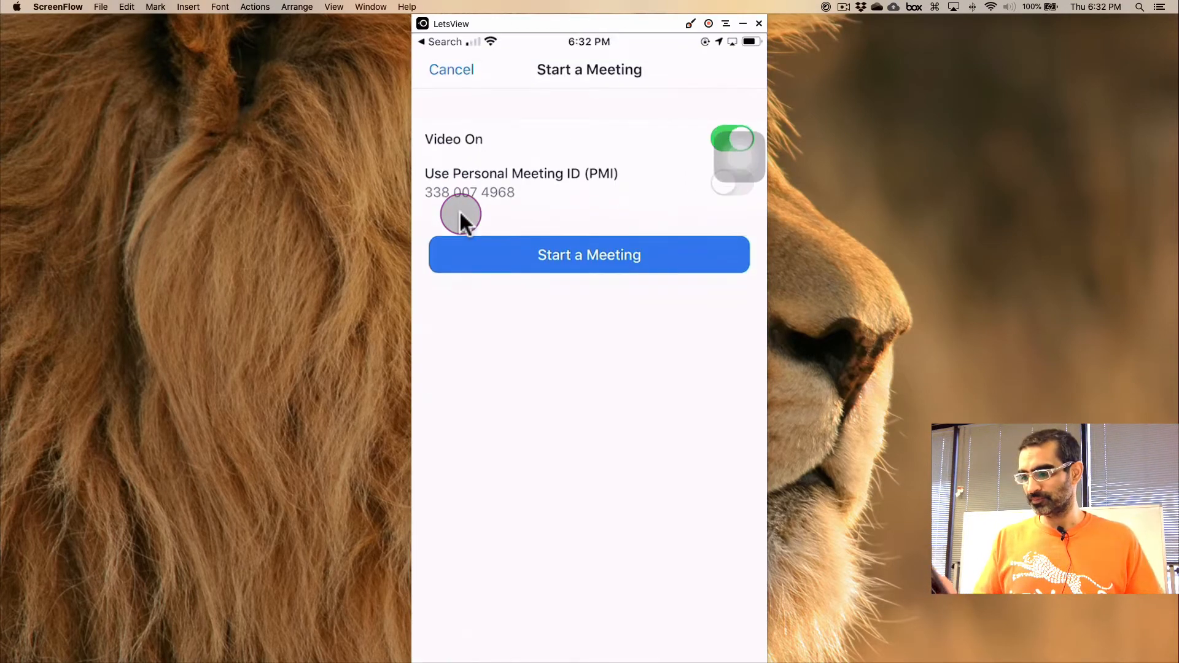
{"action": "left_click", "coordinate": [589, 254]}
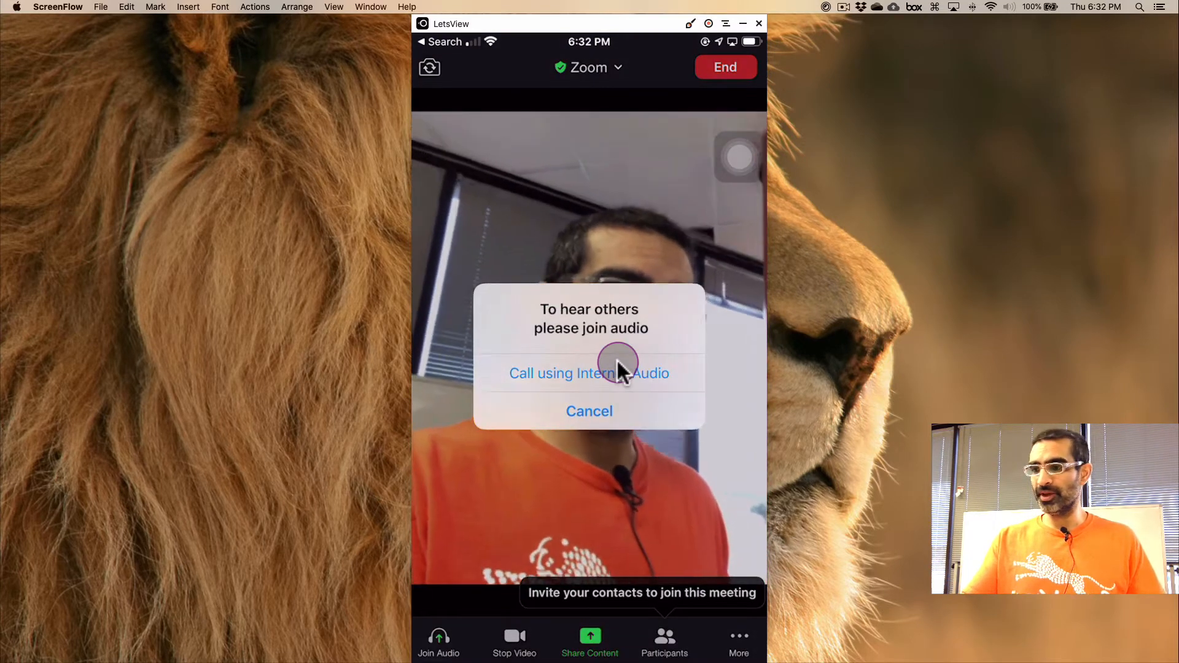
Step: Join the meeting audio with Call using Internet Audio
{"action": "left_click", "coordinate": [588, 373]}
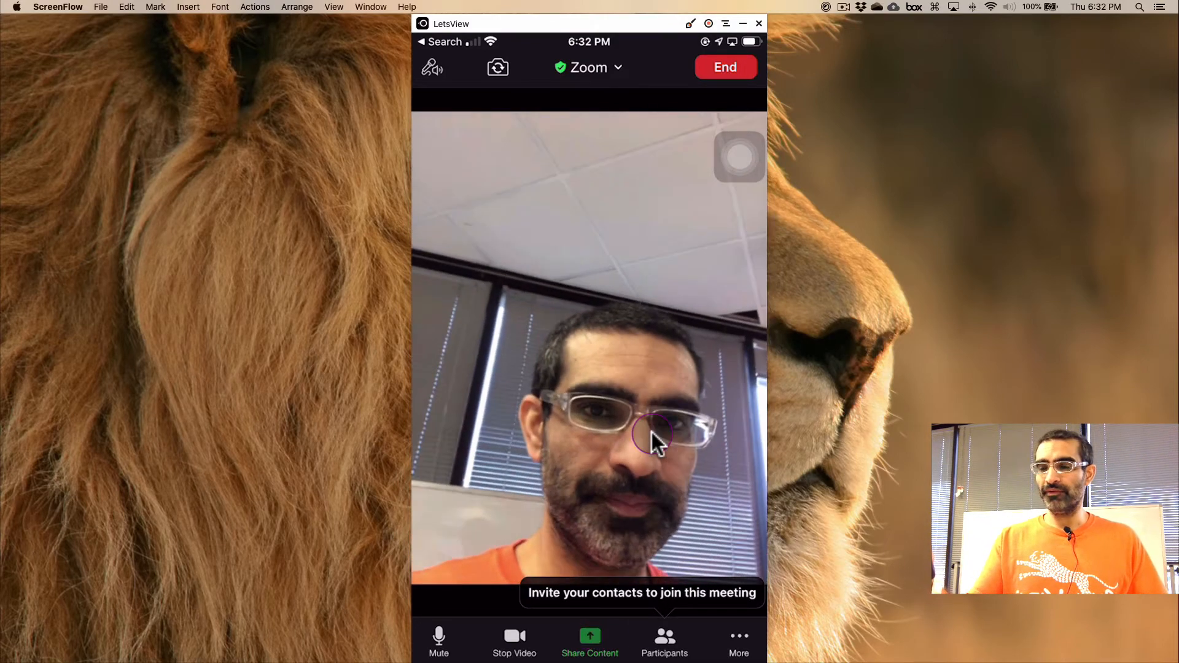
Step: Open Share Content to list sources like Screen, Photos and iCloud Drive
{"action": "left_click", "coordinate": [588, 646]}
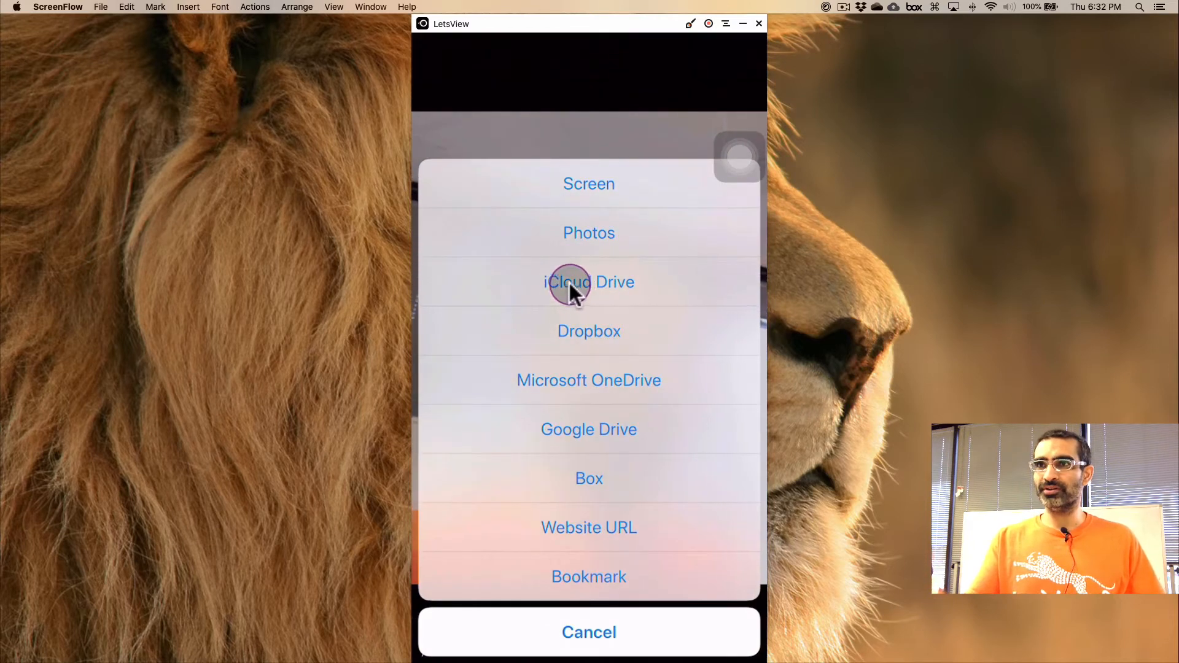
{"action": "mouse_move", "coordinate": [519, 365]}
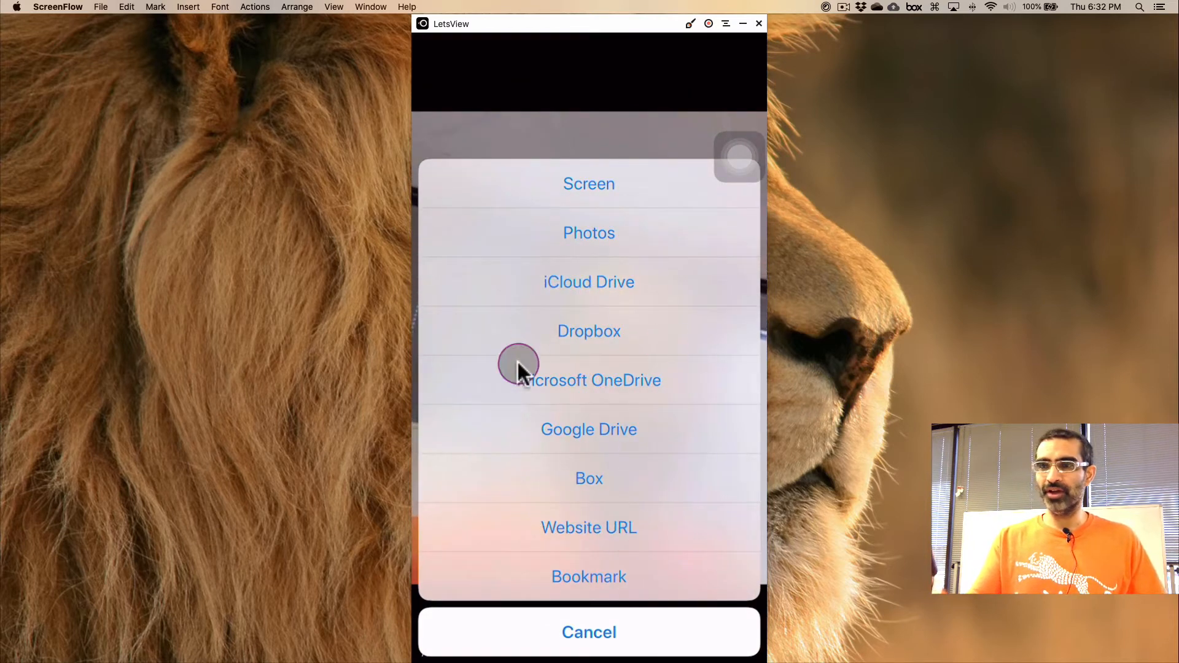
{"action": "mouse_move", "coordinate": [727, 246]}
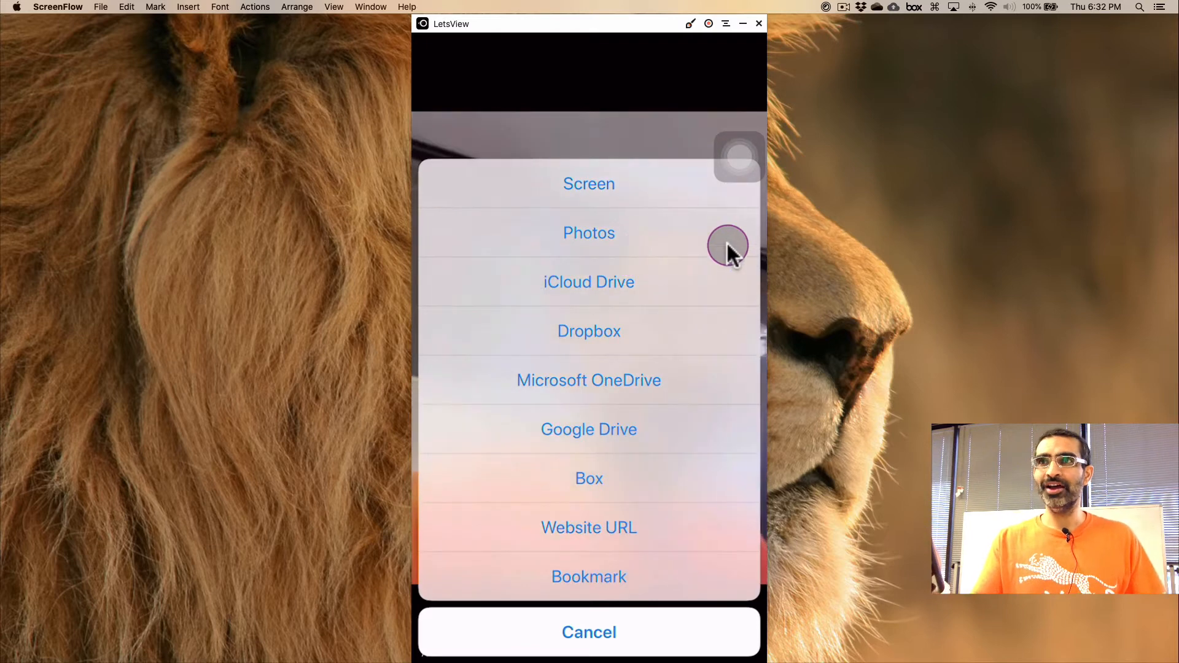
{"action": "mouse_move", "coordinate": [627, 184]}
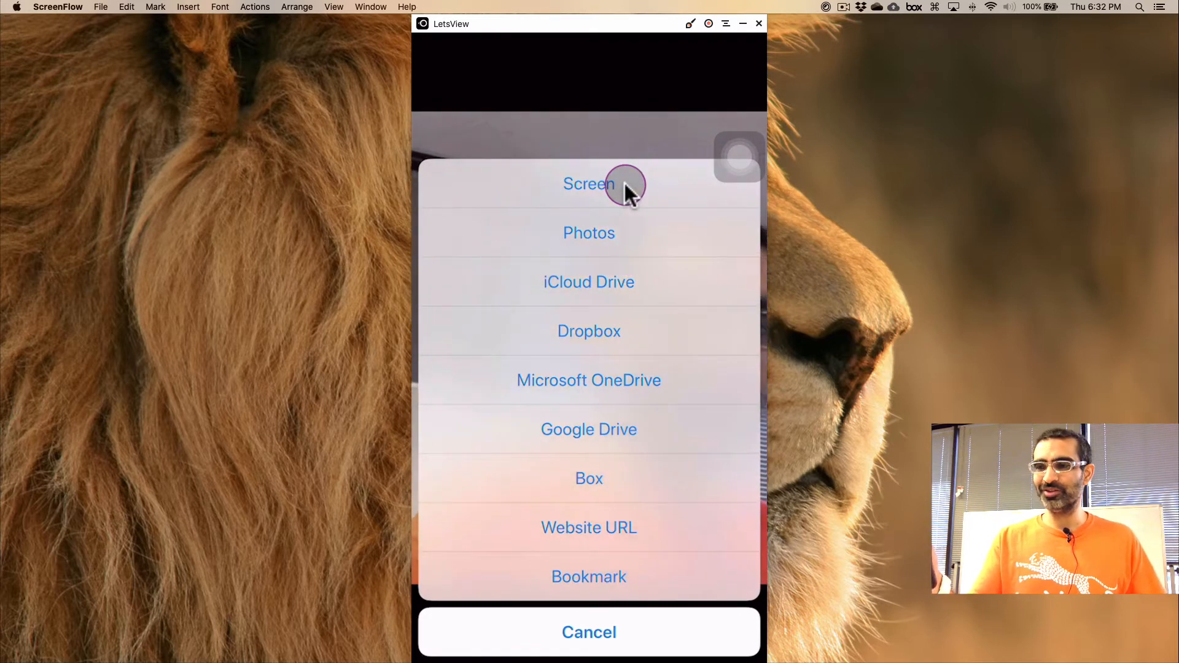
{"action": "left_click", "coordinate": [588, 183]}
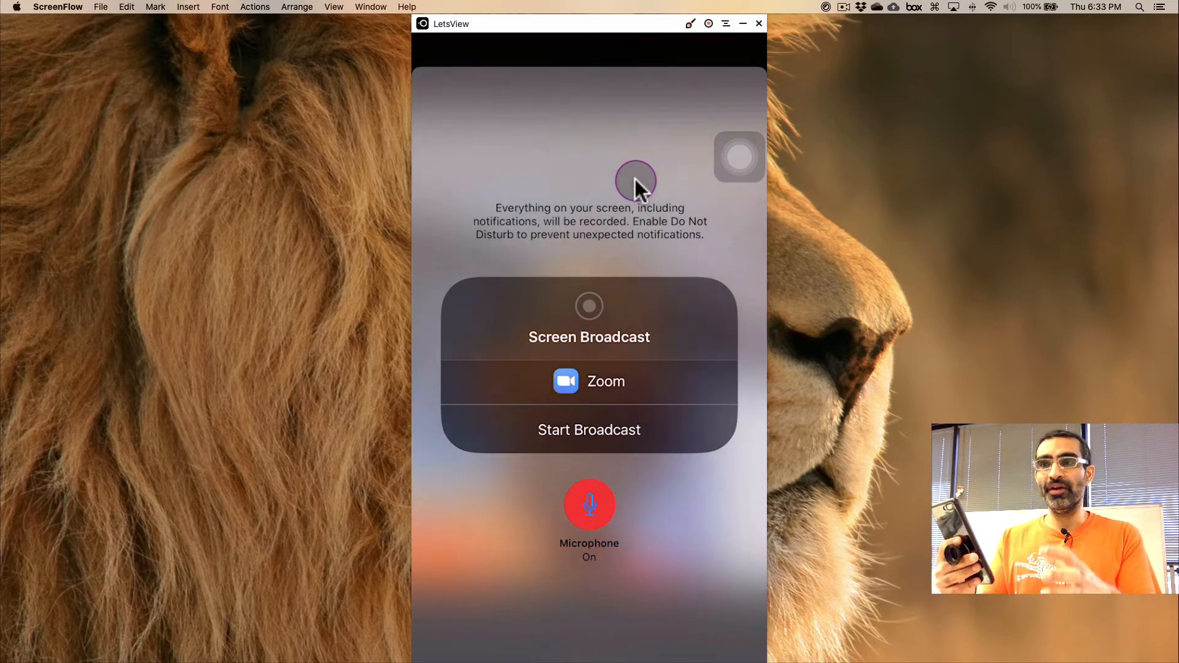
{"action": "left_click", "coordinate": [589, 505]}
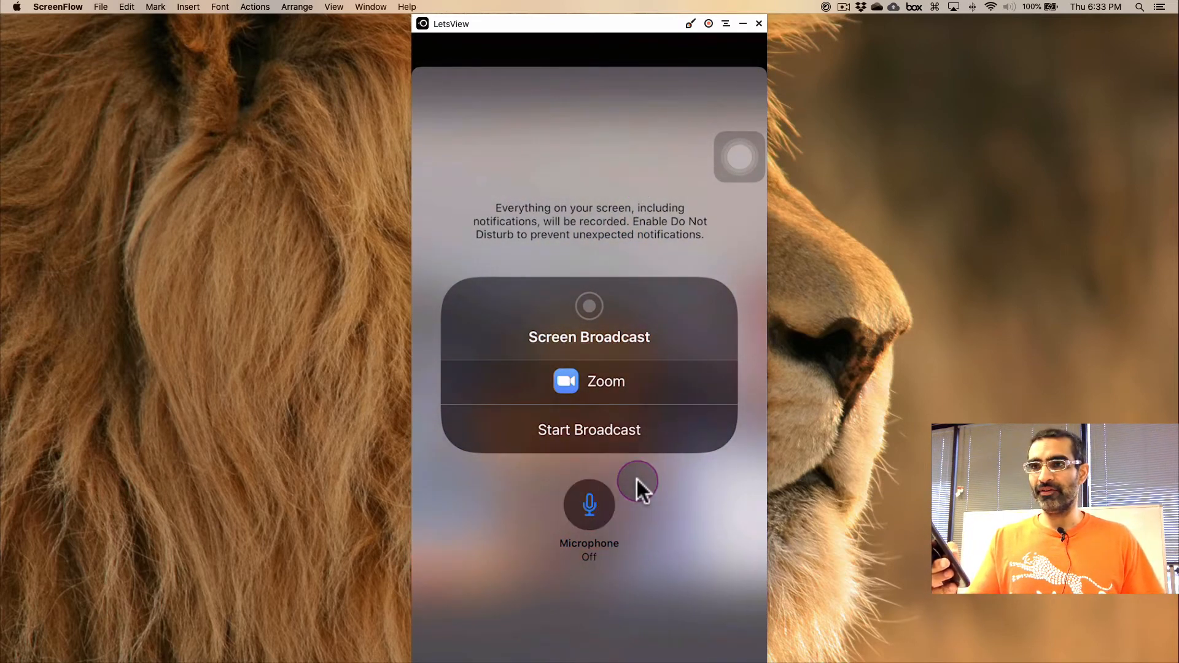
{"action": "left_click", "coordinate": [589, 505]}
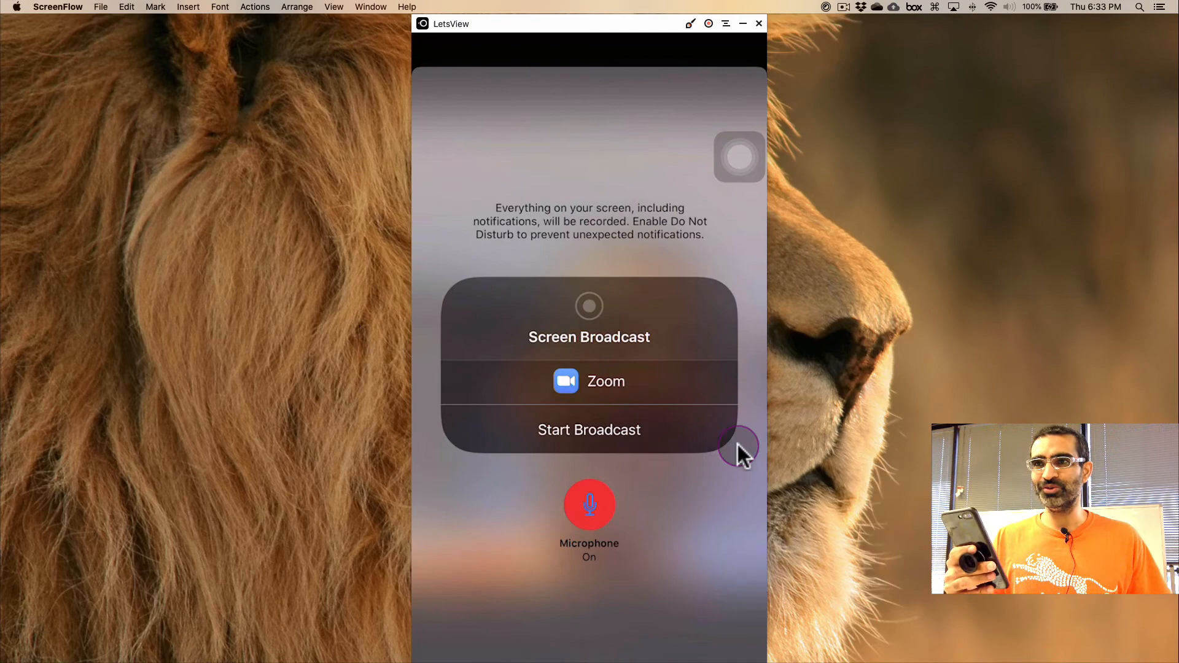
{"action": "mouse_move", "coordinate": [660, 527]}
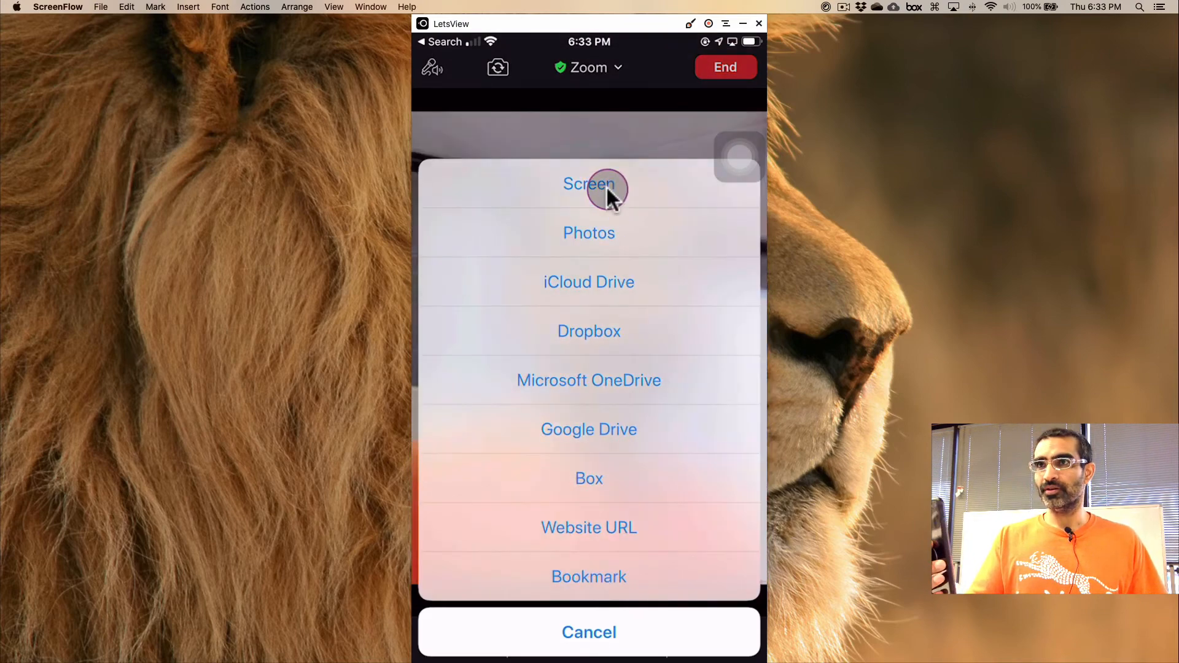
Step: Choose Screen sharing and toggle the broadcast microphone off and back on
{"action": "left_click", "coordinate": [589, 184]}
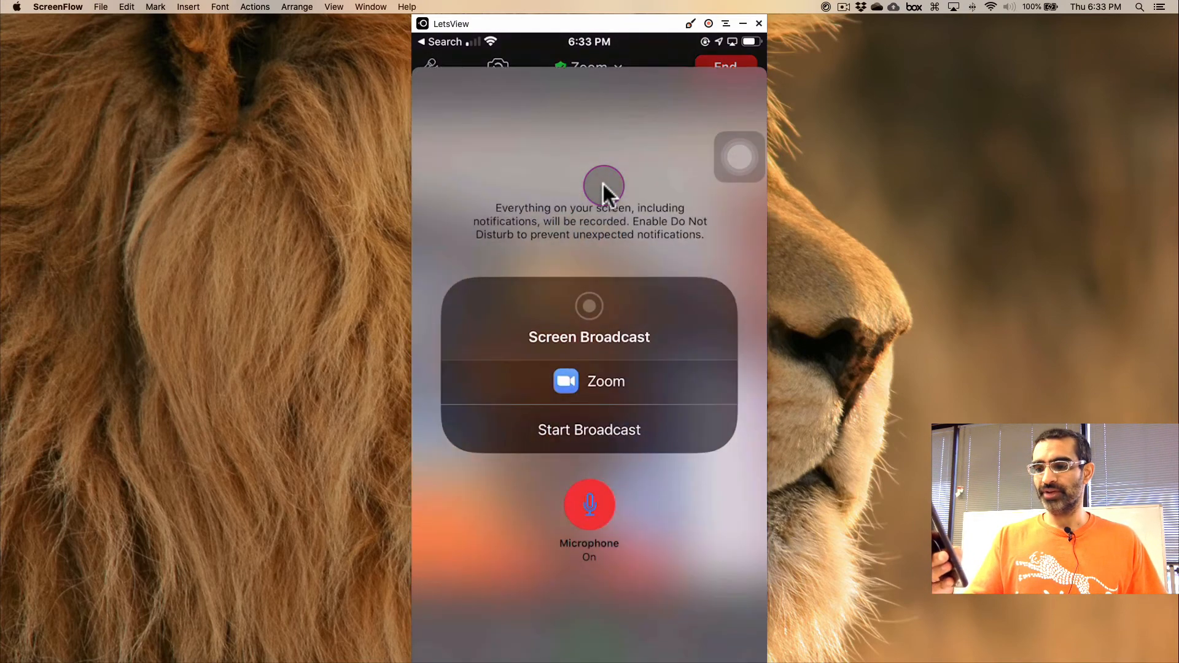
{"action": "left_click", "coordinate": [589, 505]}
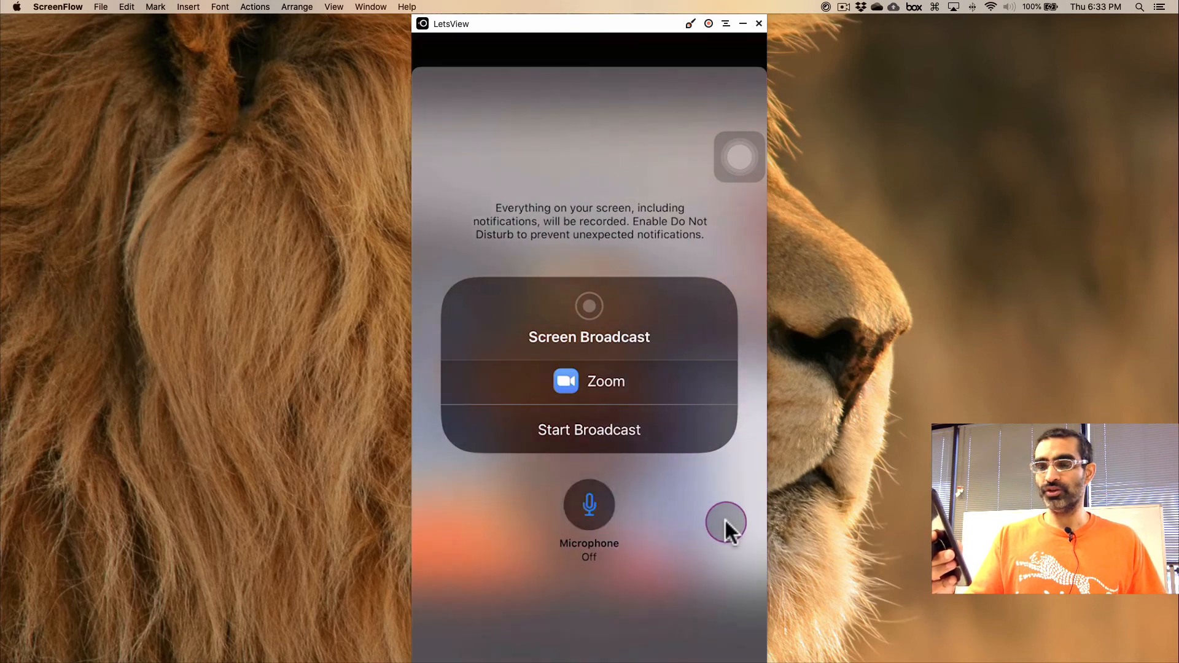
{"action": "left_click", "coordinate": [589, 505]}
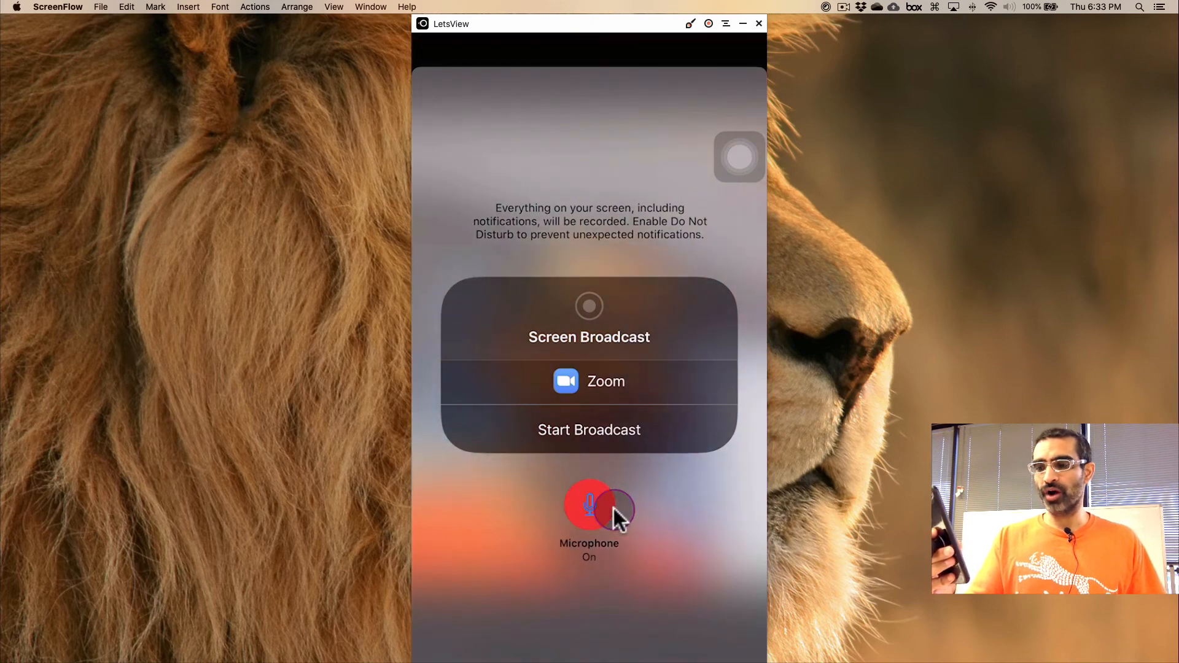